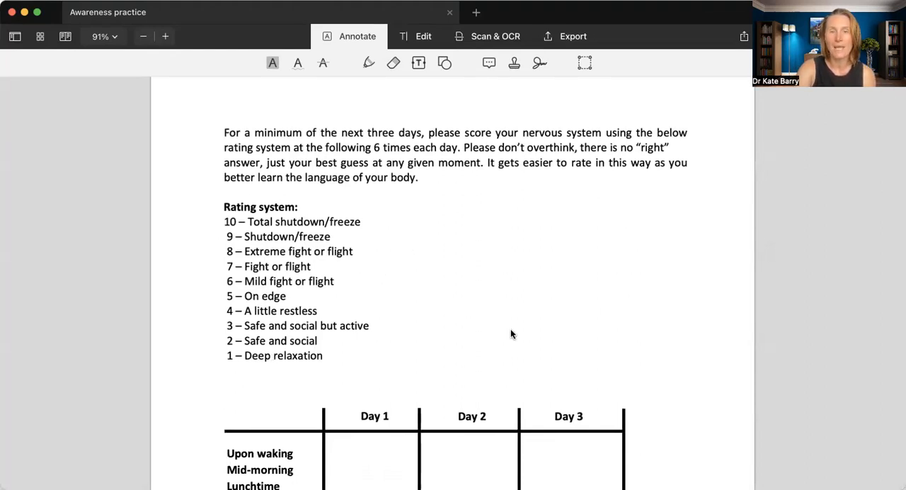
mouse_move(651, 192)
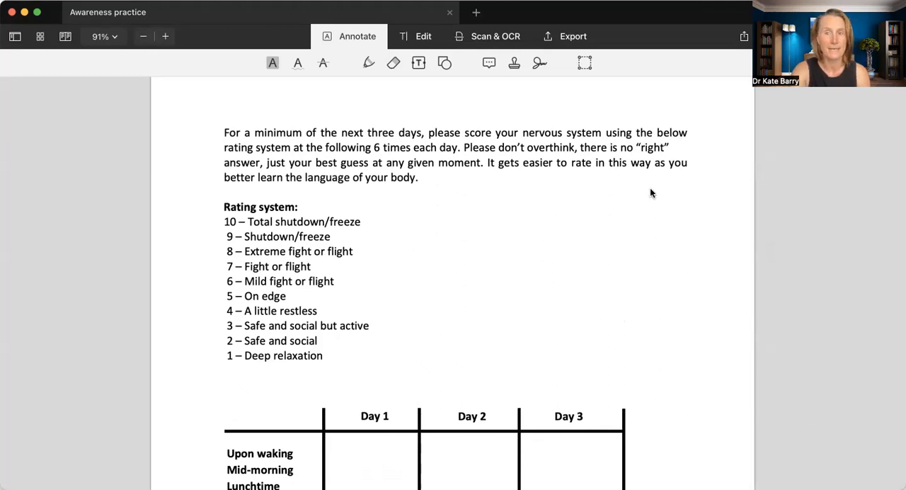
mouse_move(515, 329)
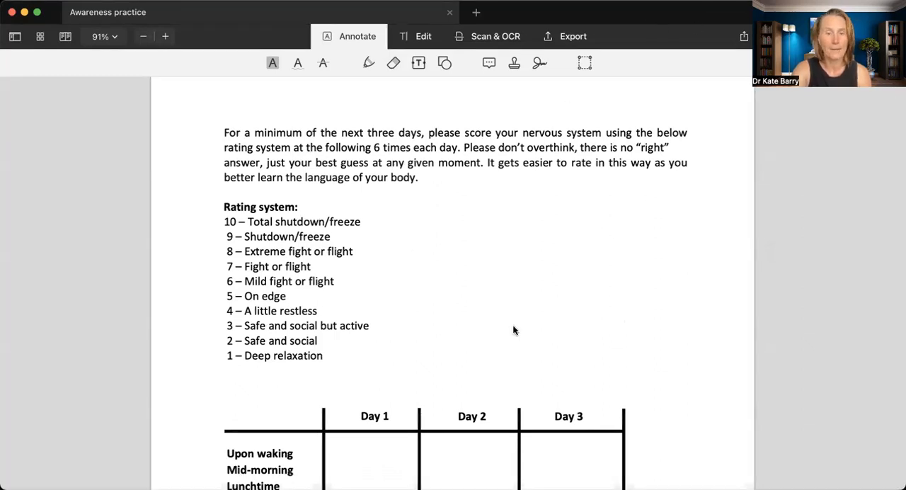
scroll("down", 3)
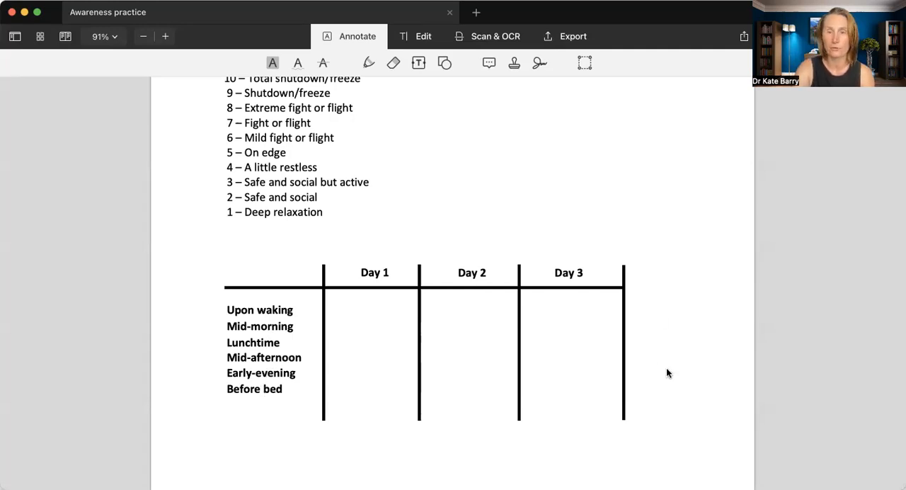
mouse_move(622, 402)
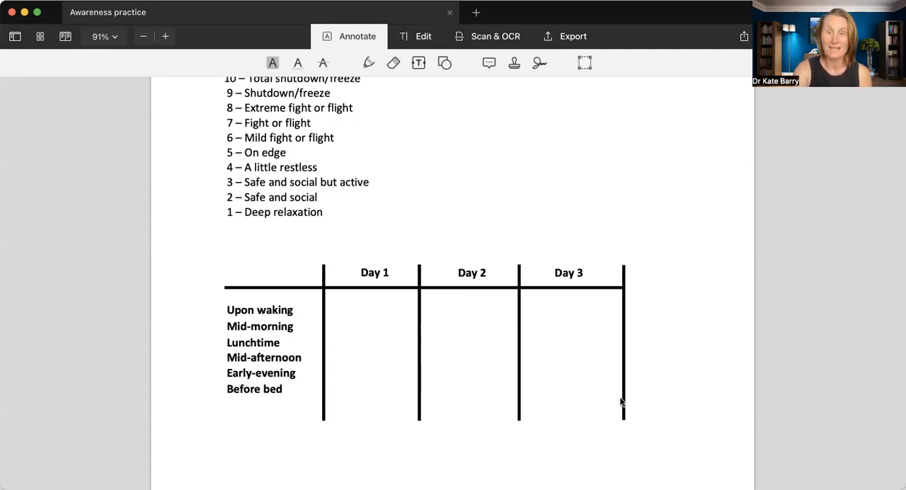
mouse_move(385, 318)
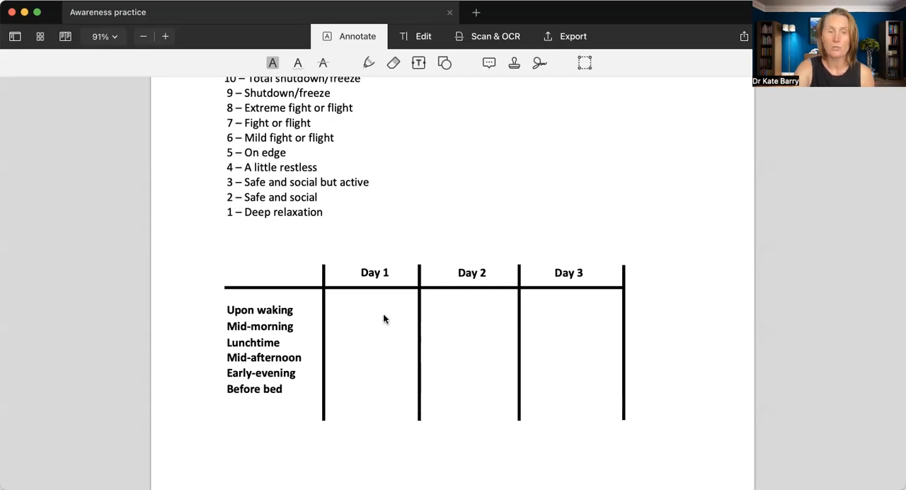
mouse_move(320, 320)
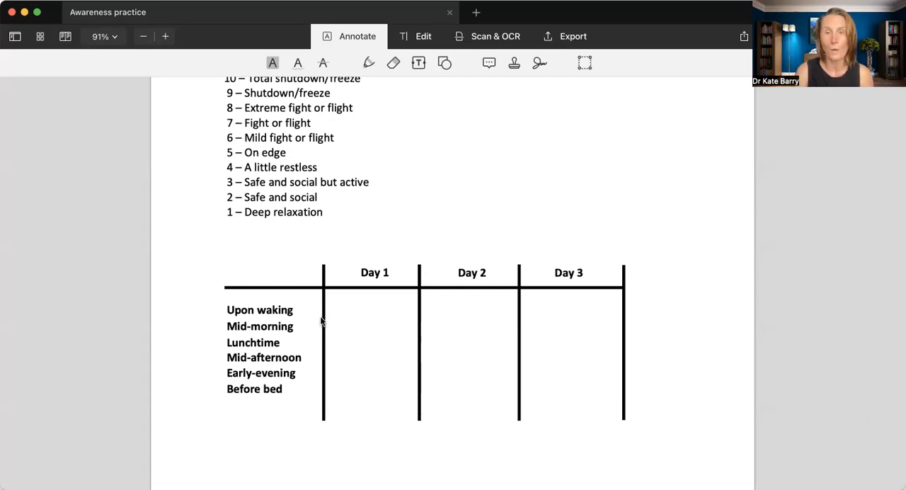
mouse_move(713, 334)
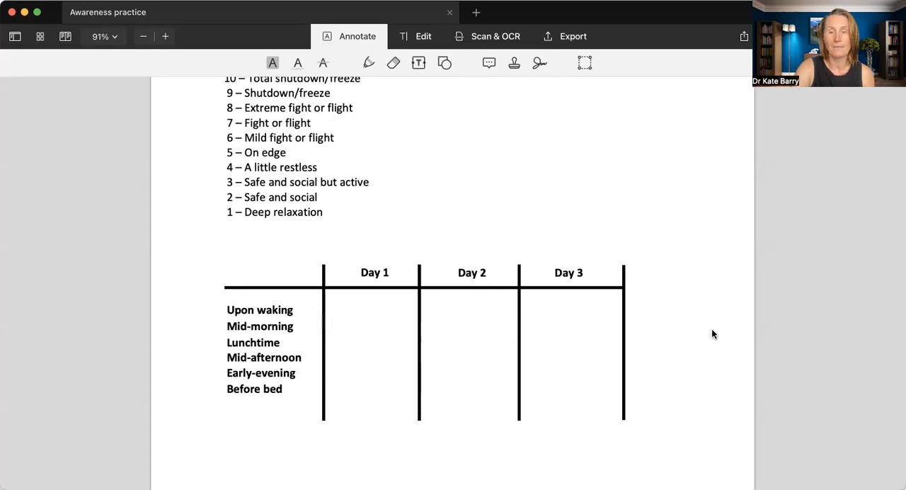
mouse_move(679, 303)
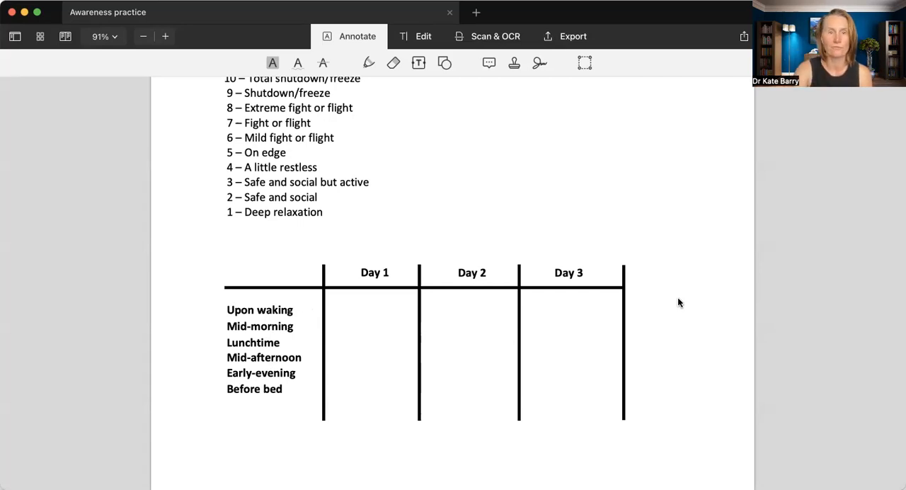
scroll("down", 3)
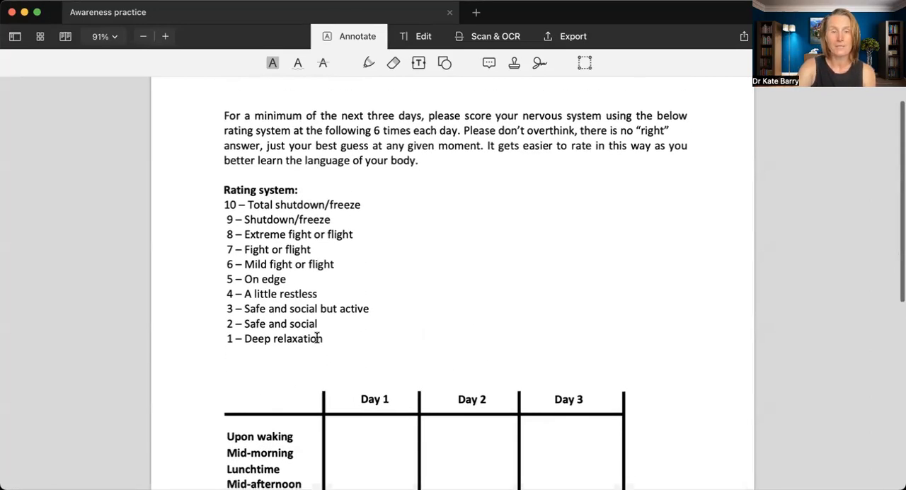
mouse_move(198, 337)
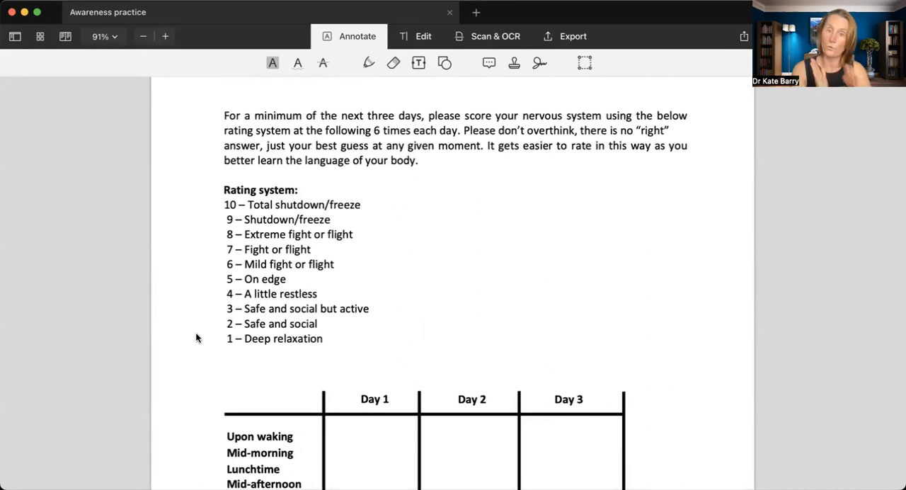